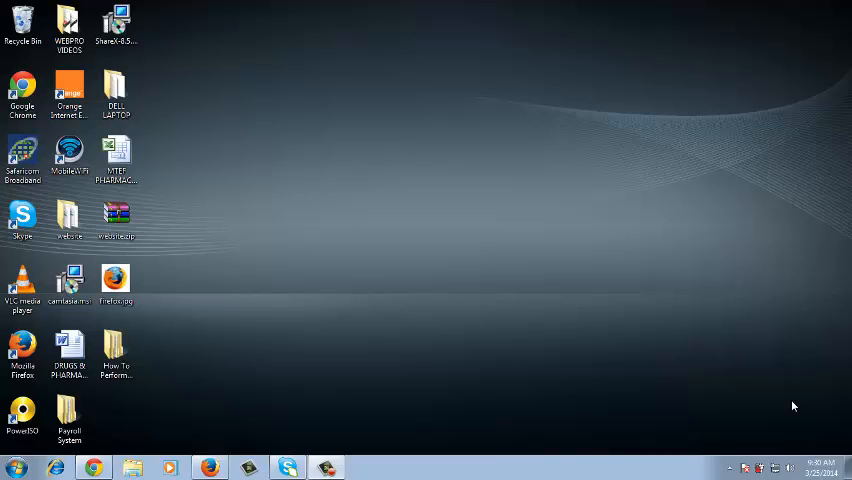
{"action": "mouse_move", "coordinate": [396, 392]}
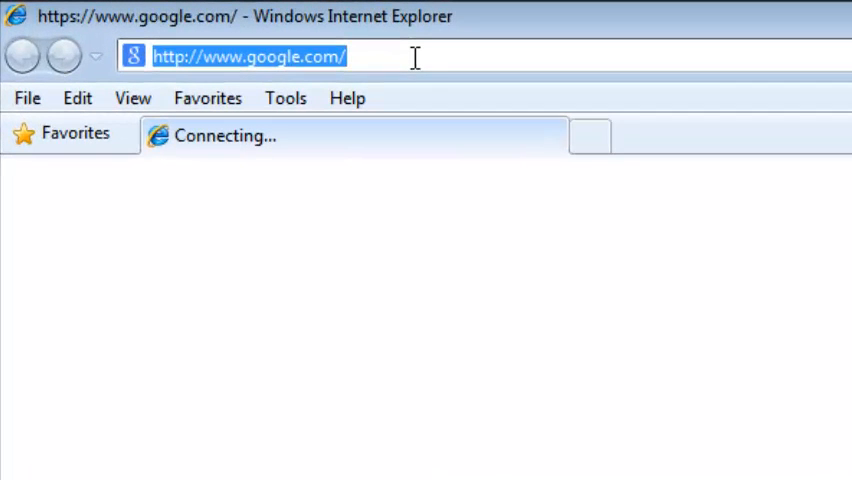
Search Google for 'toolbar' and reach the Yahoo Toolbar page.
{"action": "type", "text": "toolbar"}
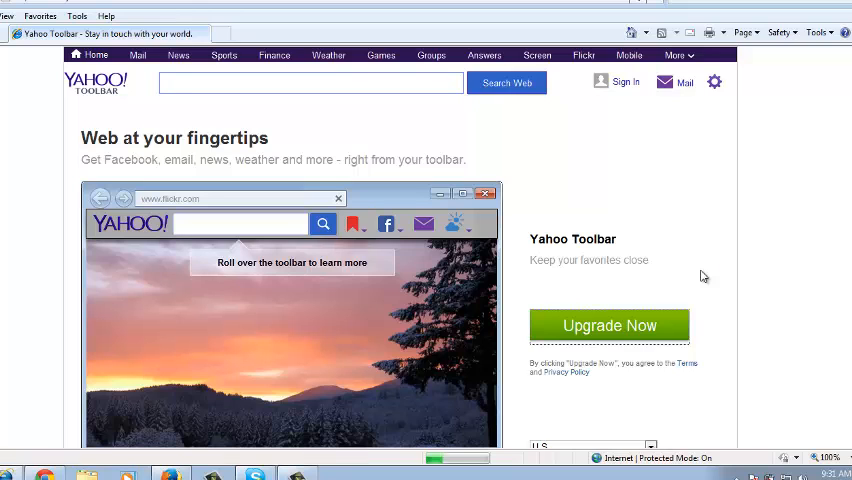
Download the Yahoo Toolbar installer and choose to run the setup file.
{"action": "left_click", "coordinate": [608, 324]}
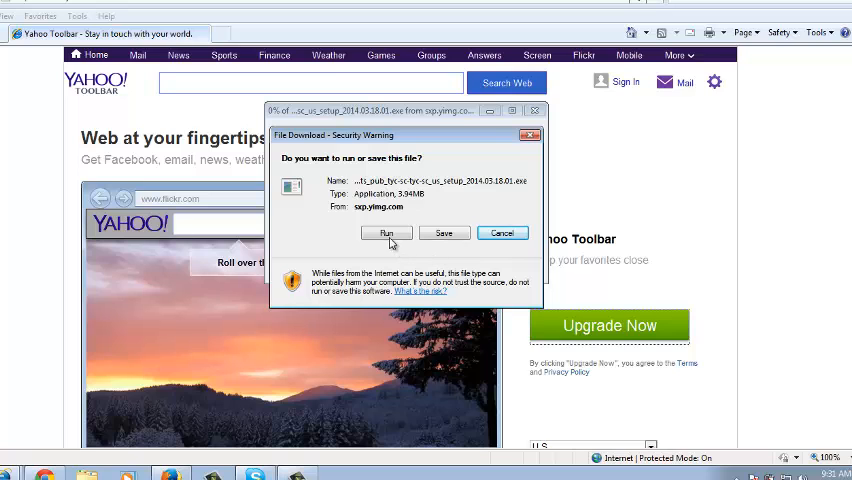
{"action": "left_click", "coordinate": [386, 232]}
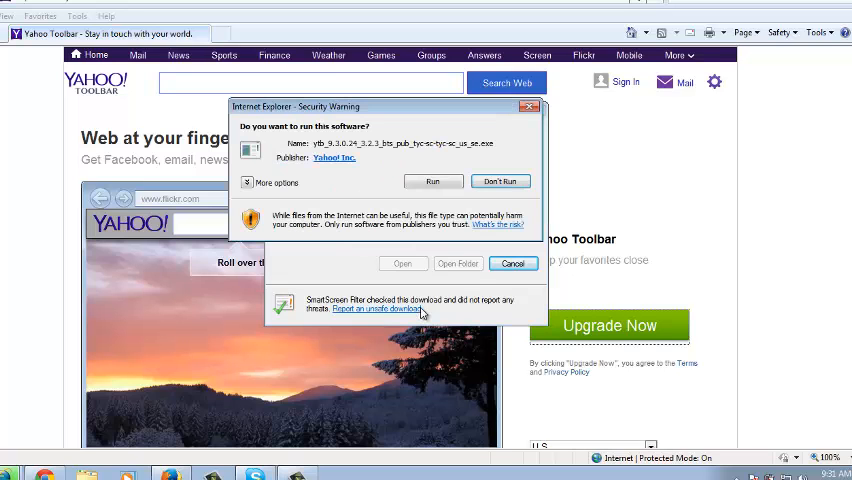
{"action": "left_click", "coordinate": [432, 180]}
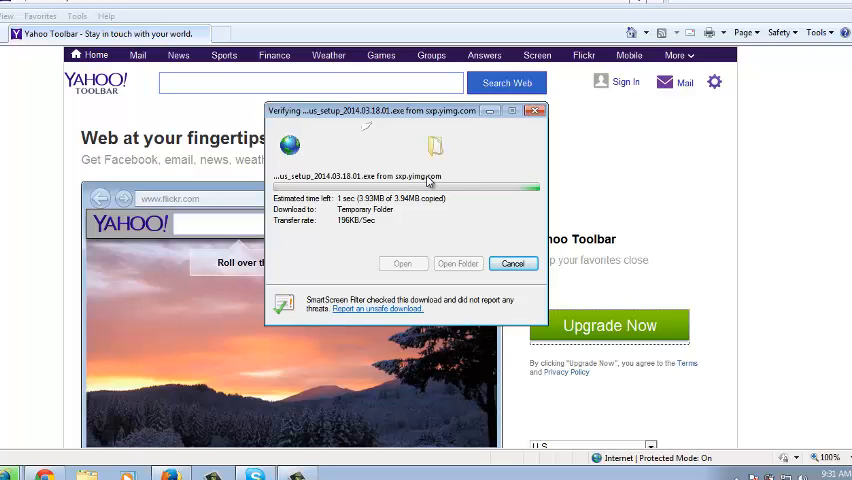
{"action": "mouse_move", "coordinate": [426, 190]}
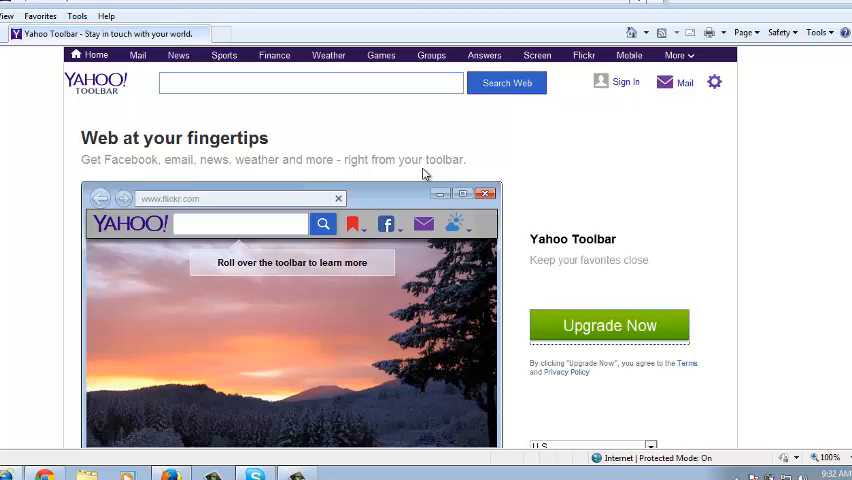
Approve the verified installer to run, clearing the security warning.
{"action": "left_click", "coordinate": [608, 324]}
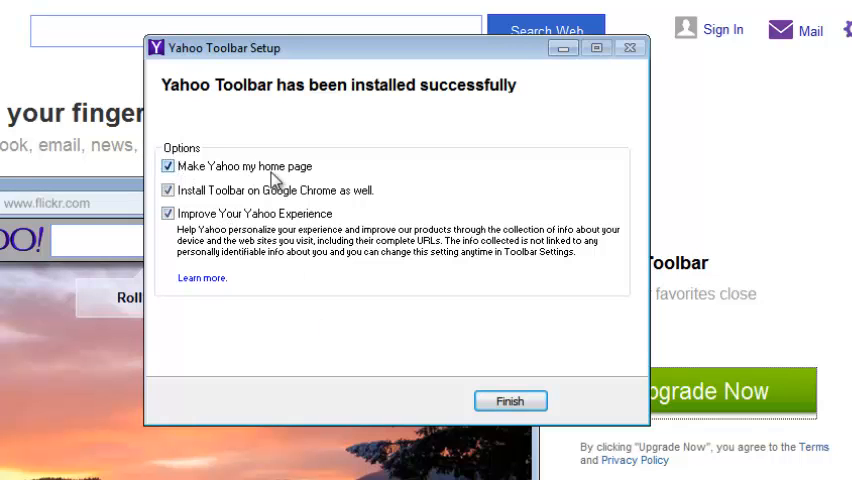
Uncheck Yahoo home page, Chrome toolbar and Improve Experience options, then finish setup.
{"action": "left_click", "coordinate": [168, 166]}
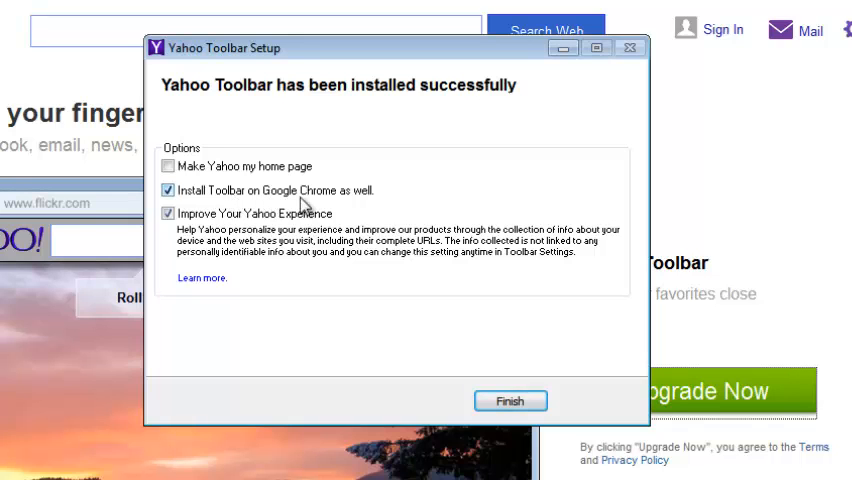
{"action": "left_click", "coordinate": [168, 190]}
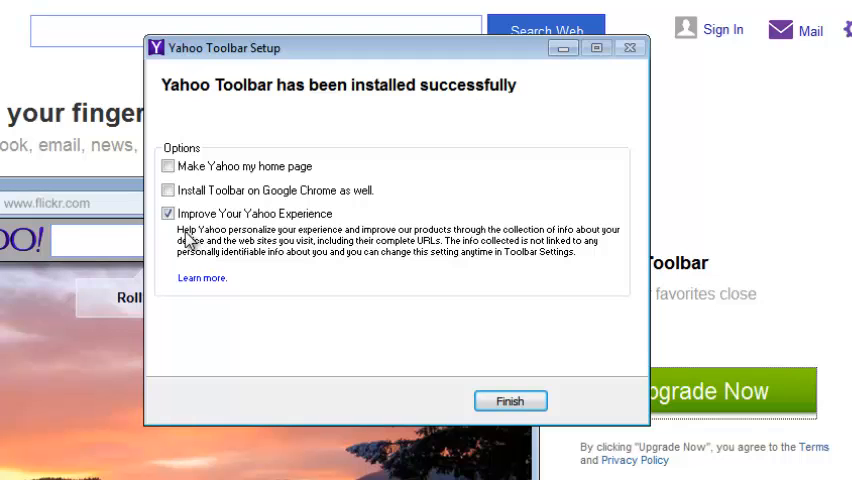
{"action": "left_click", "coordinate": [168, 212]}
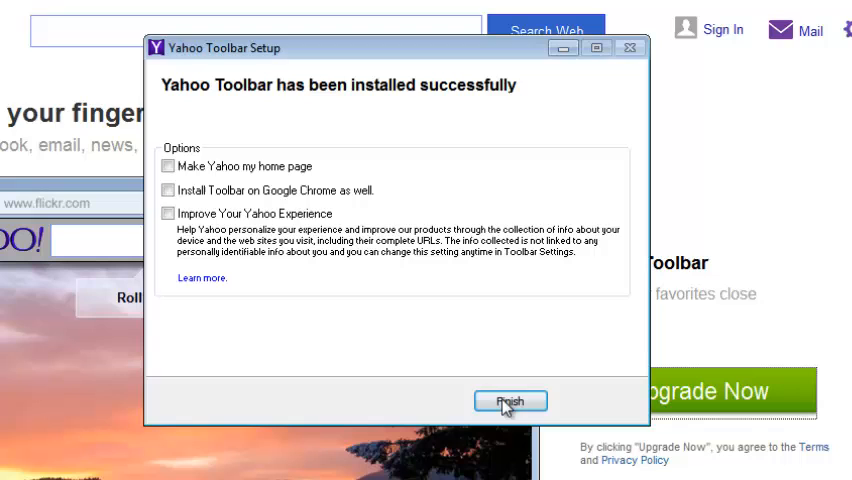
{"action": "left_click", "coordinate": [510, 400]}
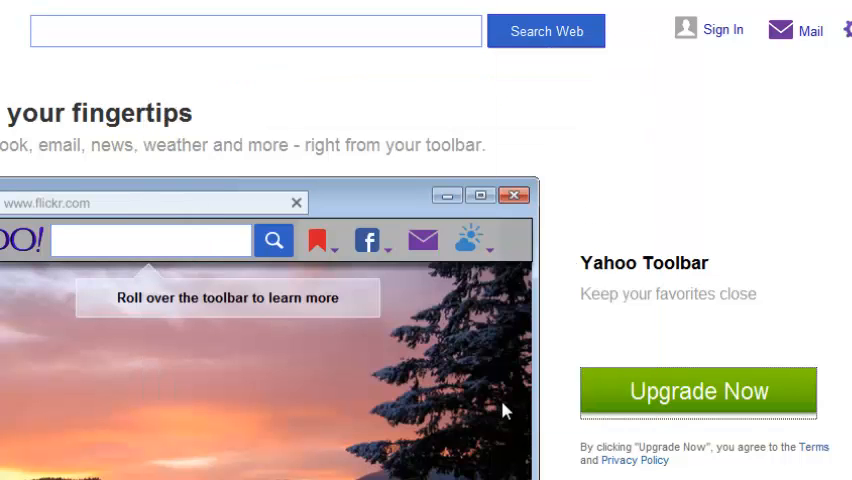
{"action": "left_click", "coordinate": [698, 392]}
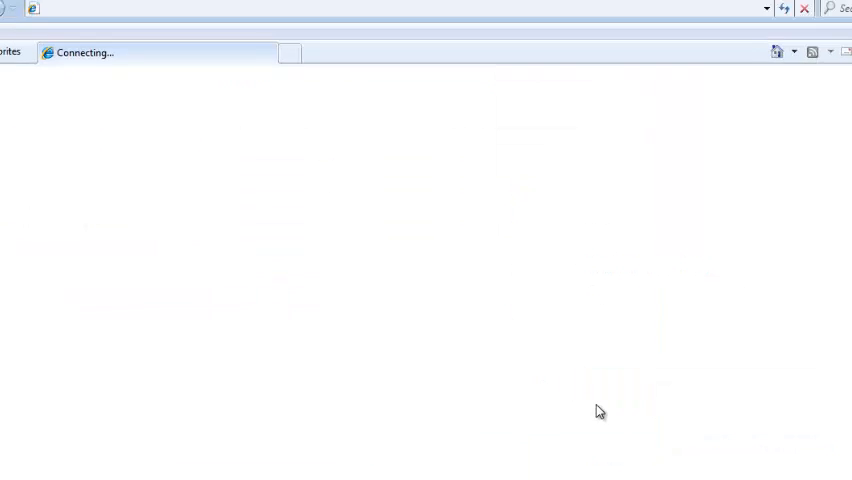